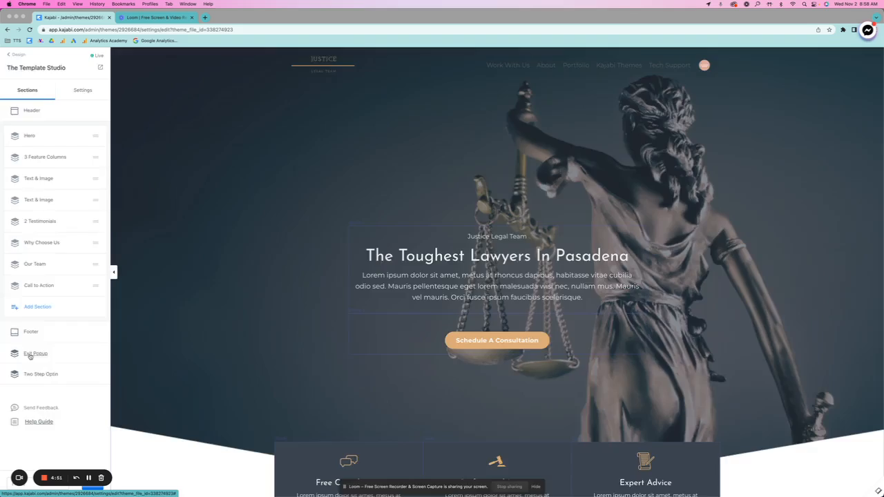
# Enable the exit popup and show it in the preview with its Join Our Free Trial layout.
pyautogui.click(35, 354)
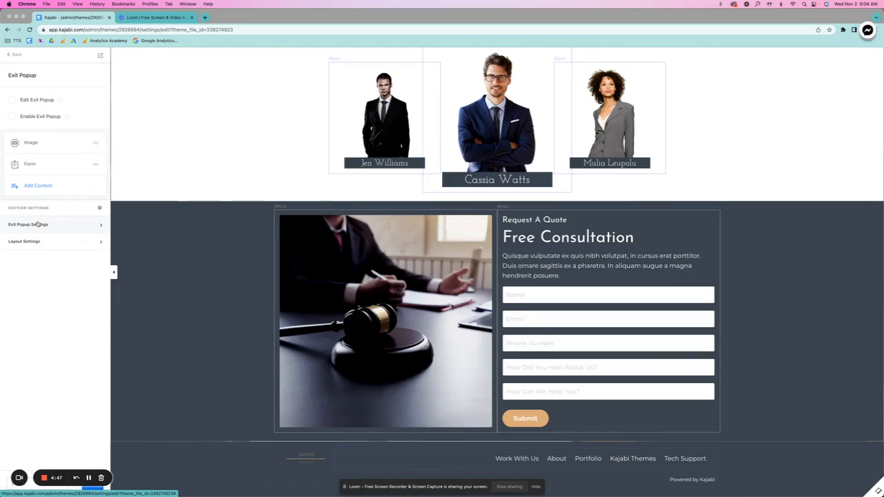
pyautogui.click(27, 224)
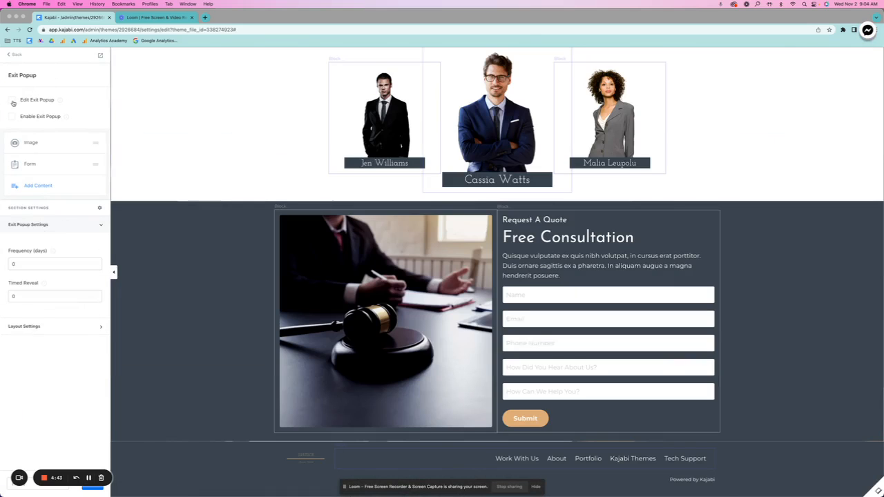
pyautogui.click(12, 99)
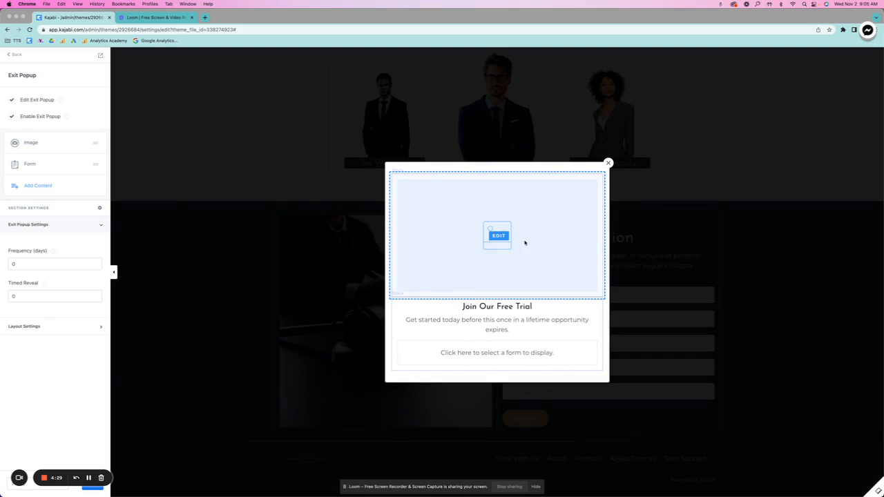
# Pick an image from Recent Images for the exit popup's image block.
pyautogui.click(498, 236)
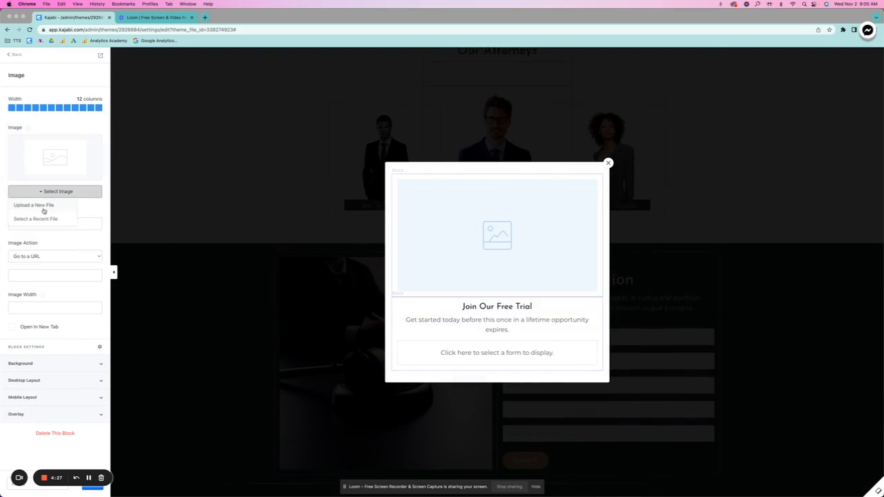
pyautogui.click(35, 219)
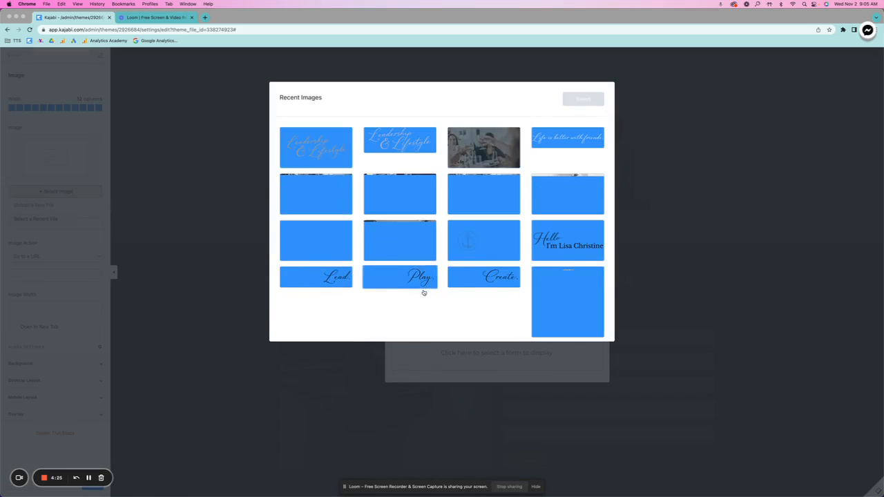
pyautogui.scroll(-3)
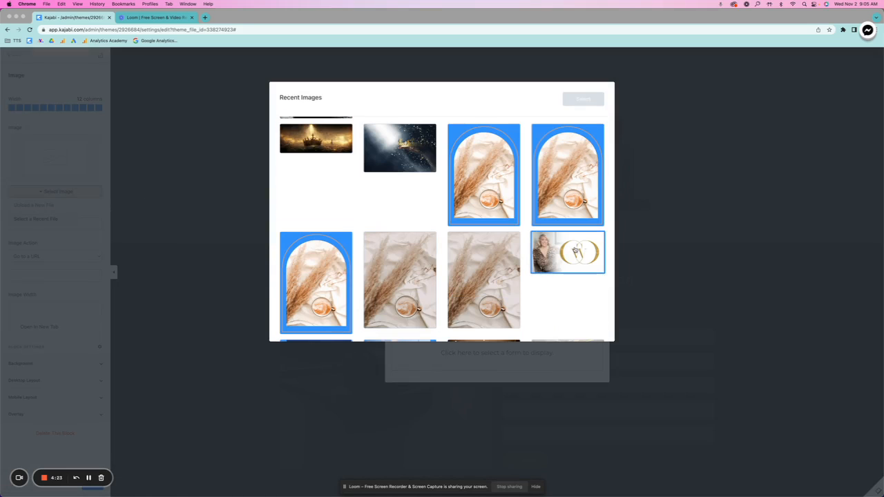
pyautogui.scroll(-3)
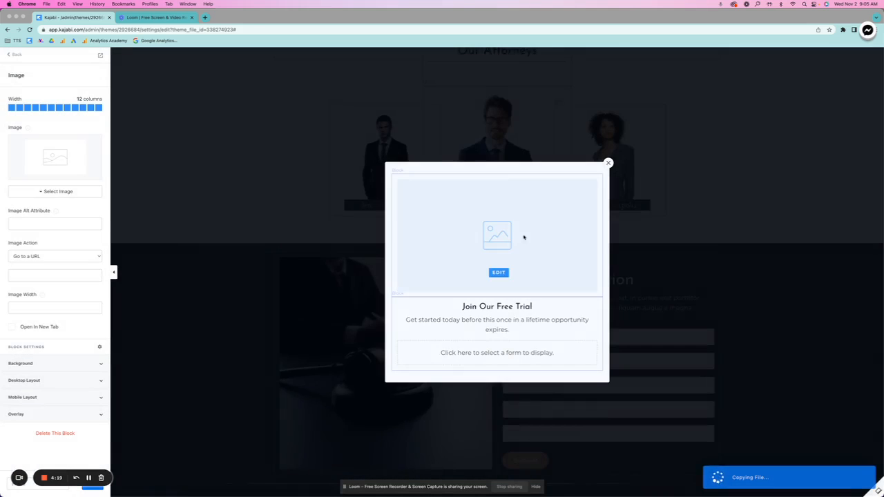
pyautogui.click(499, 272)
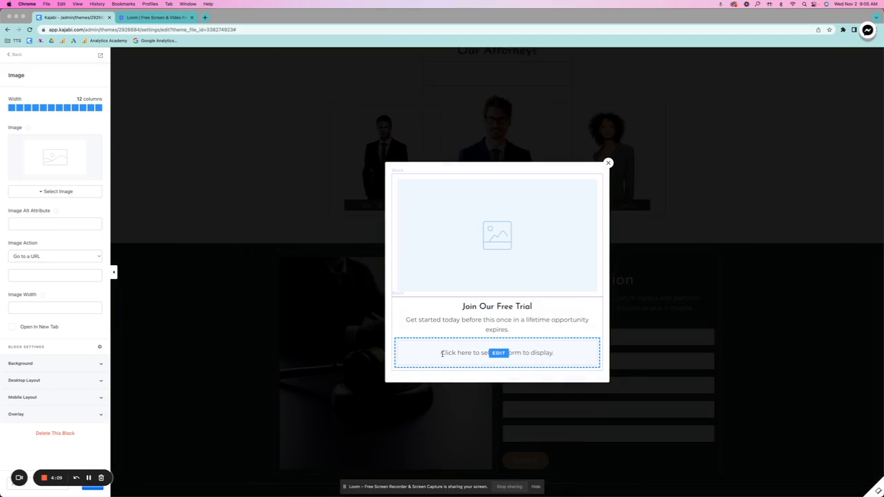
# Connect a form with Name, Email and Submit to the exit popup, then return to Sections.
pyautogui.click(497, 352)
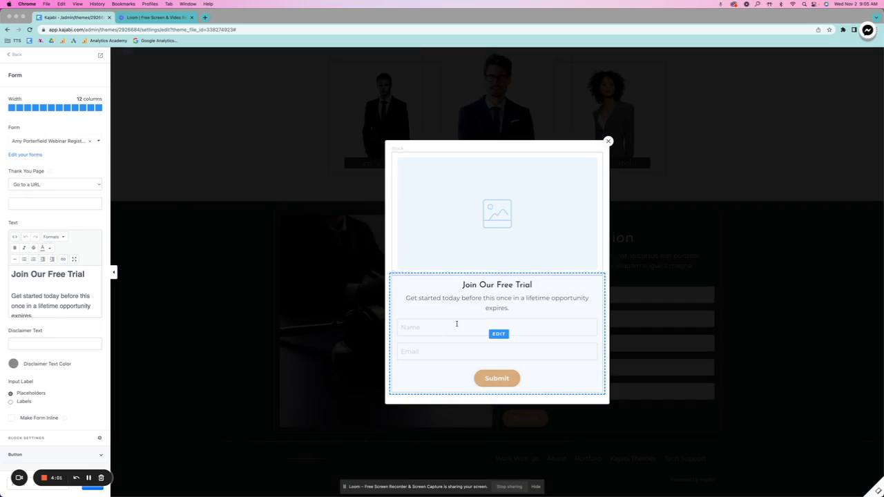
pyautogui.click(497, 378)
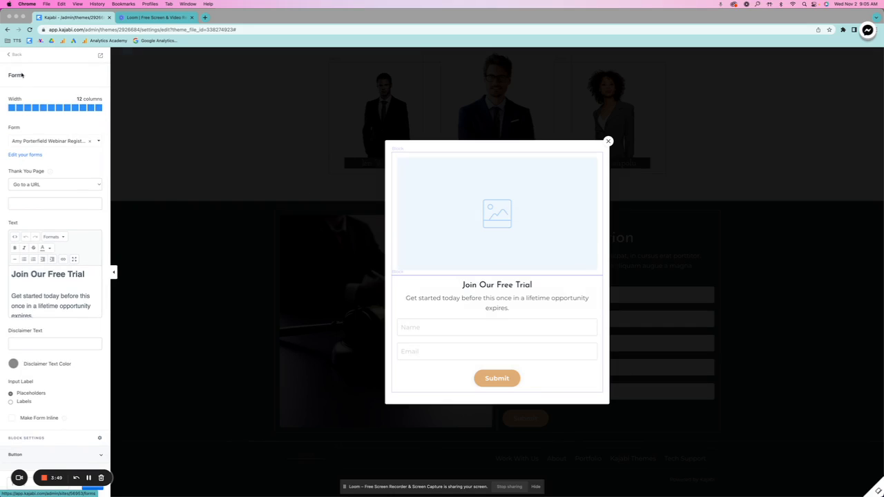
pyautogui.click(16, 55)
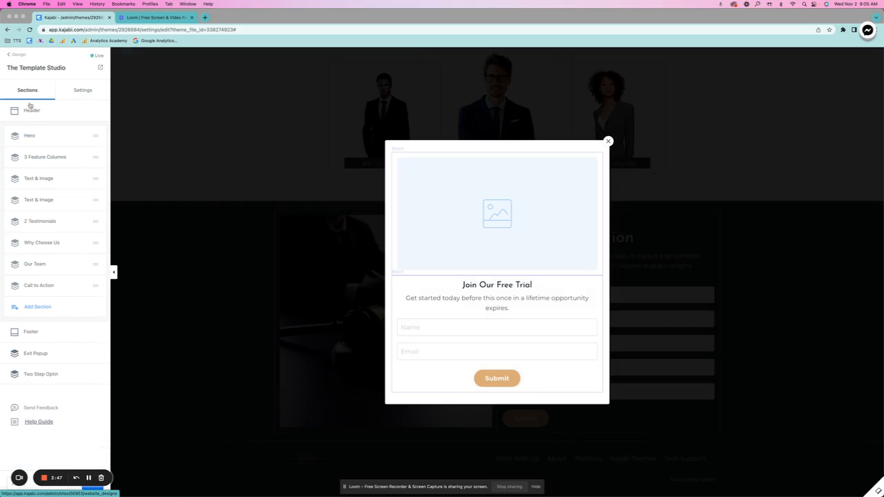
# Stop previewing the exit popup and return to the Sections list.
pyautogui.click(35, 353)
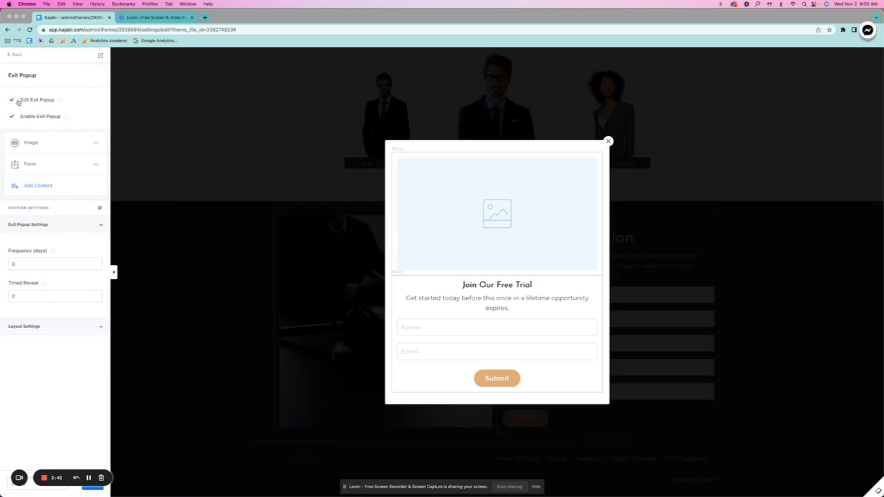
pyautogui.click(607, 141)
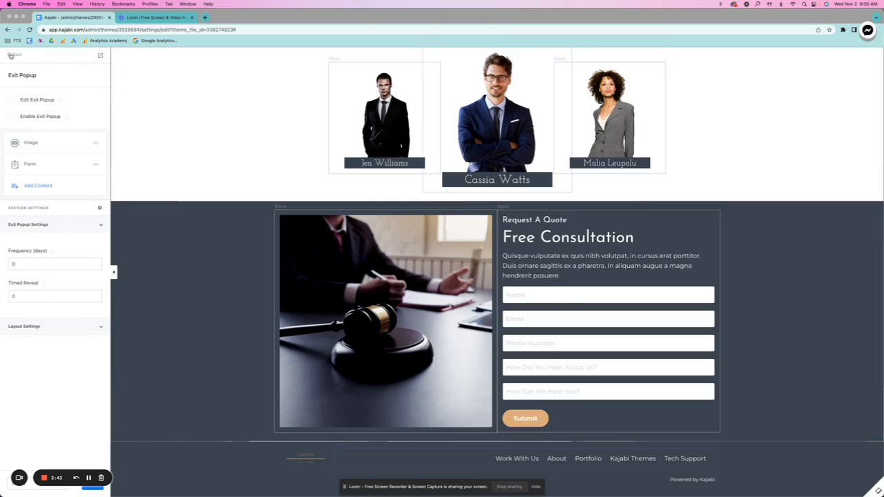
pyautogui.click(11, 56)
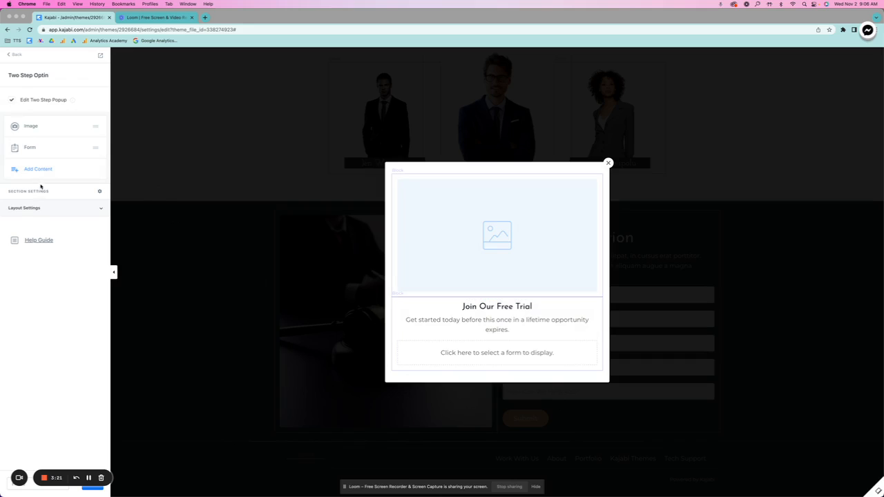
pyautogui.moveTo(156, 221)
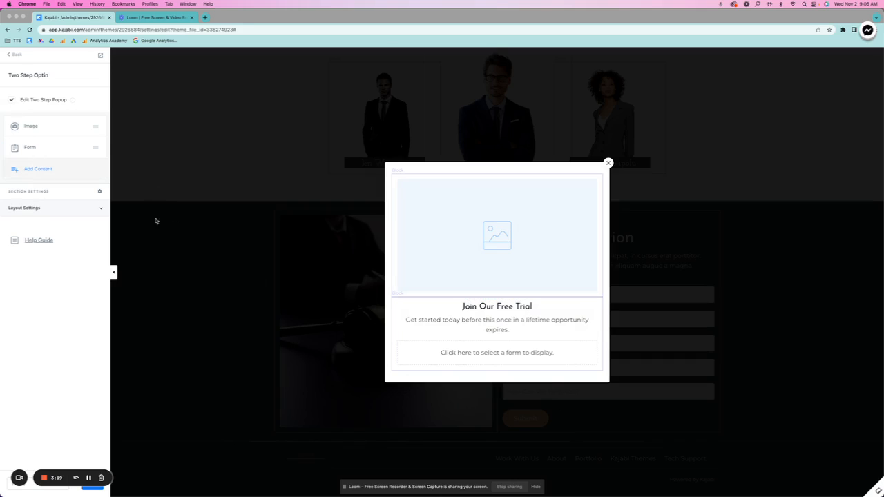
# Choose a Name/Email form for the two-step opt-in popup and close its preview.
pyautogui.click(30, 147)
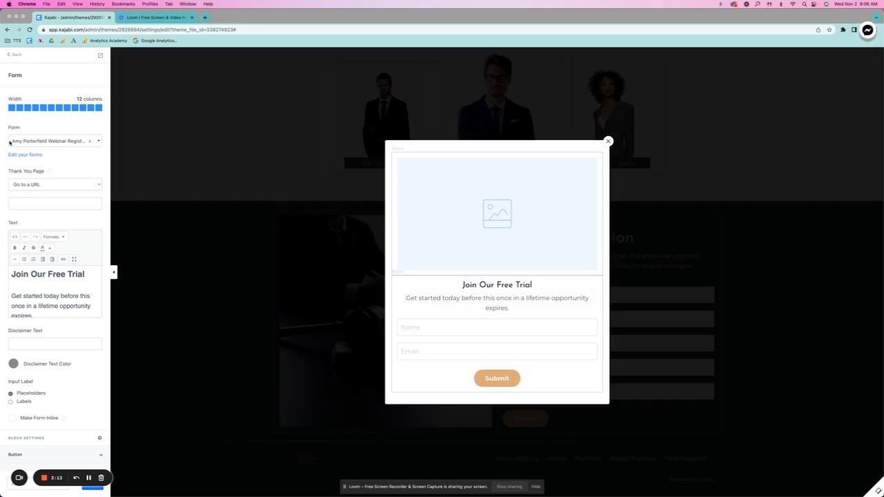
pyautogui.click(15, 54)
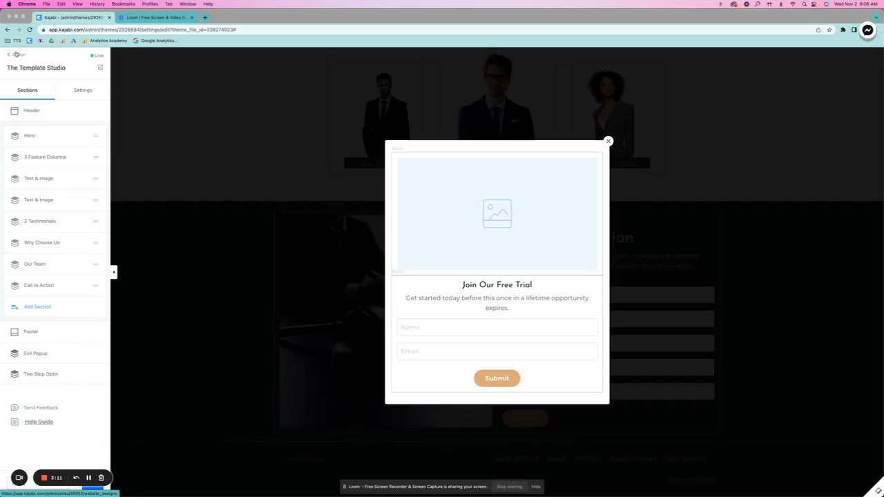
pyautogui.moveTo(14, 54)
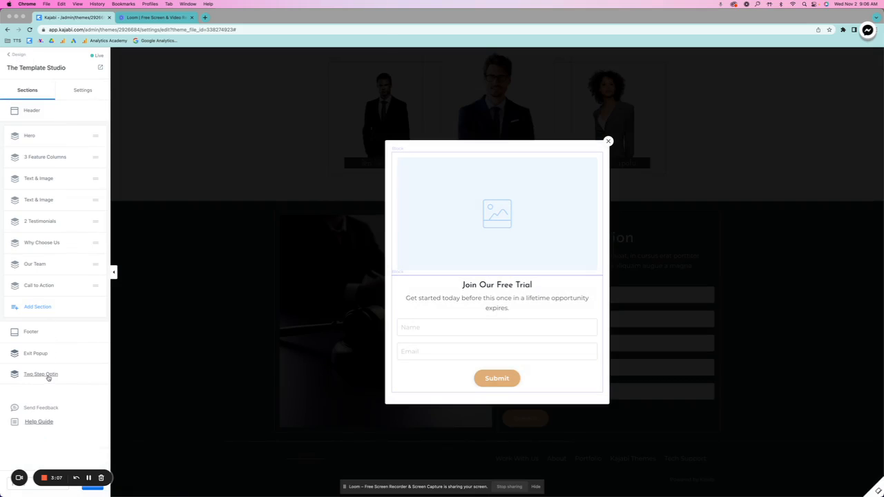
pyautogui.click(40, 374)
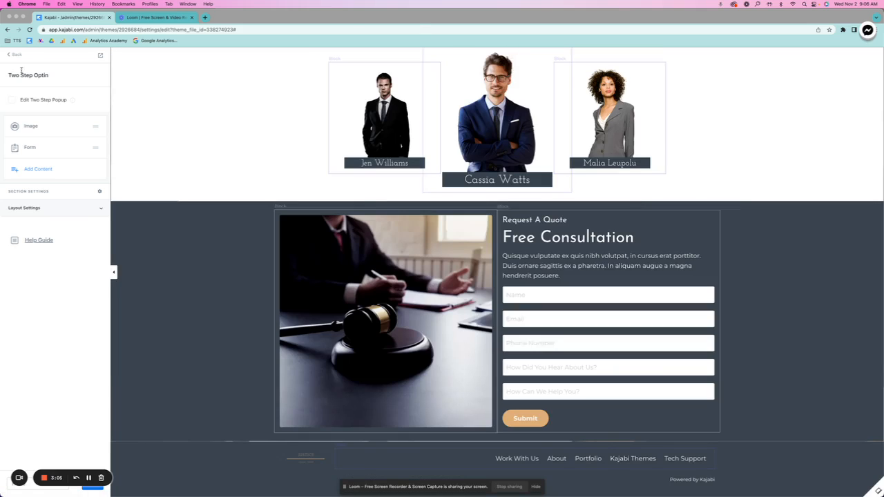
pyautogui.scroll(-3)
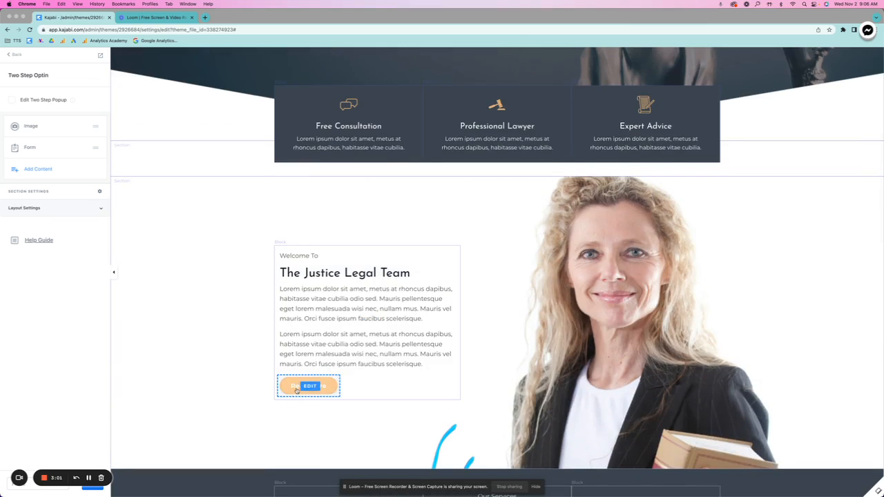
# Set the Read More button's action to Open two step optin popup.
pyautogui.click(308, 386)
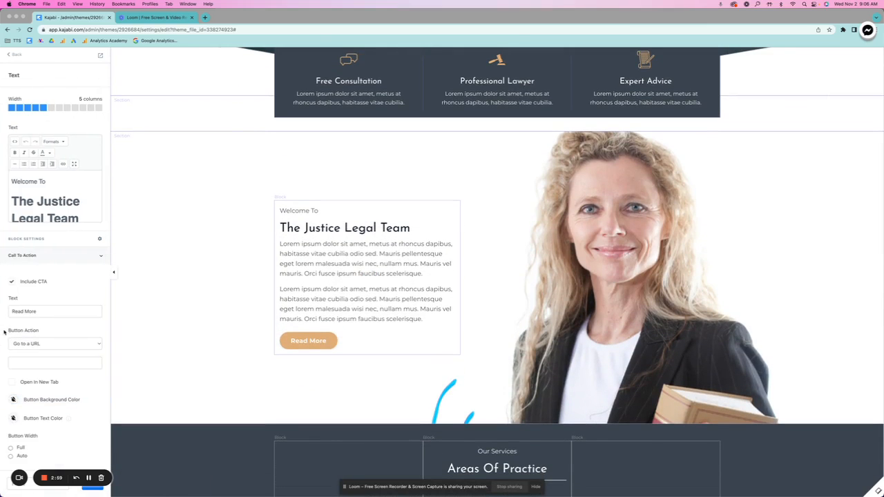
pyautogui.click(55, 344)
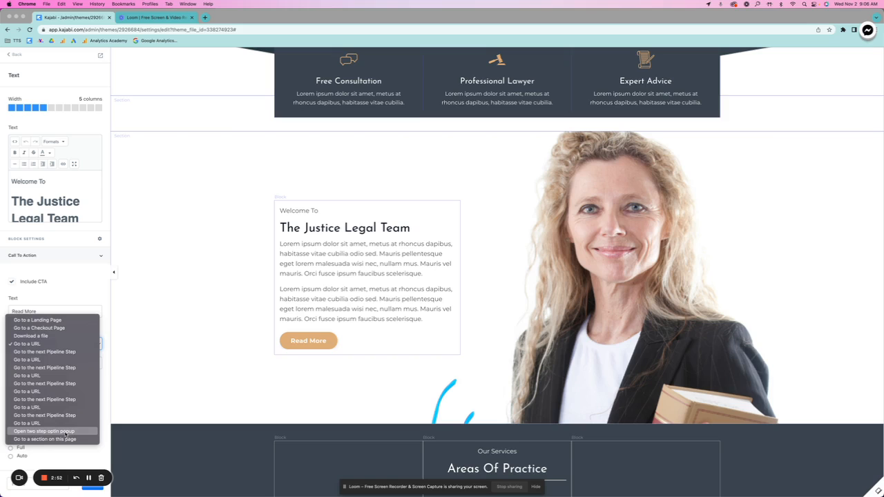
pyautogui.click(44, 431)
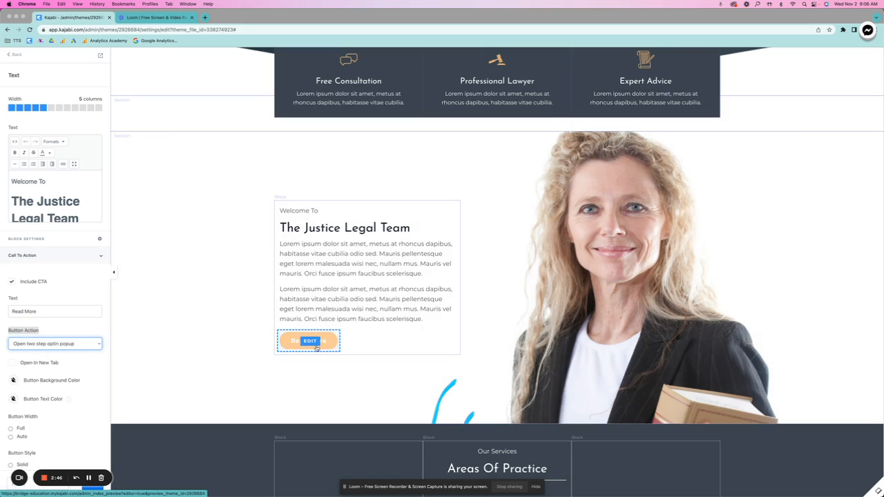
pyautogui.scroll(-3)
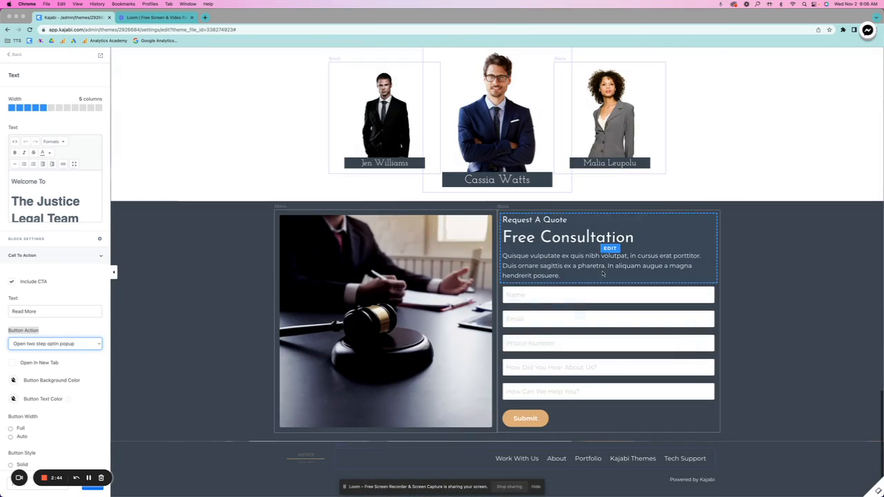